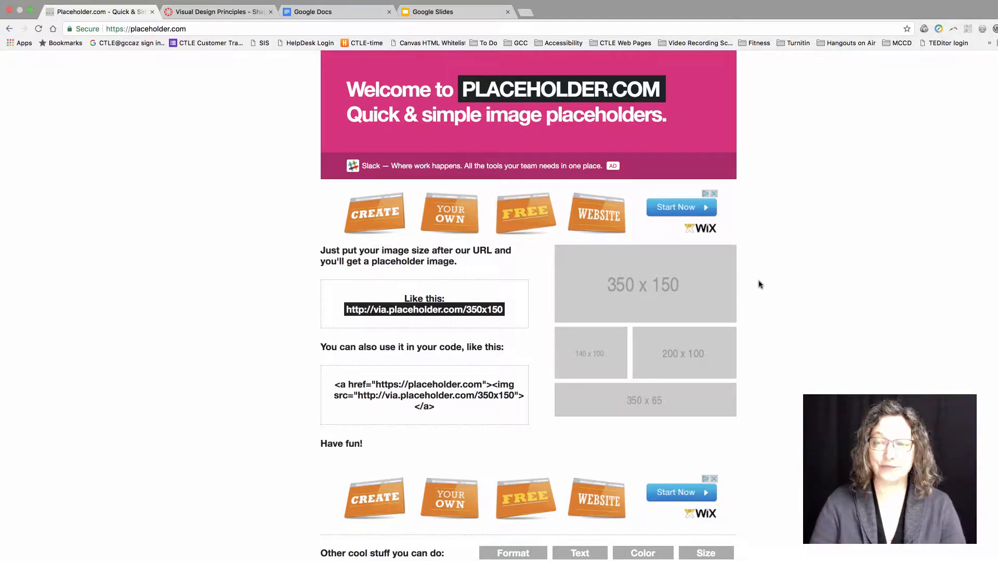
mouse_move(769, 286)
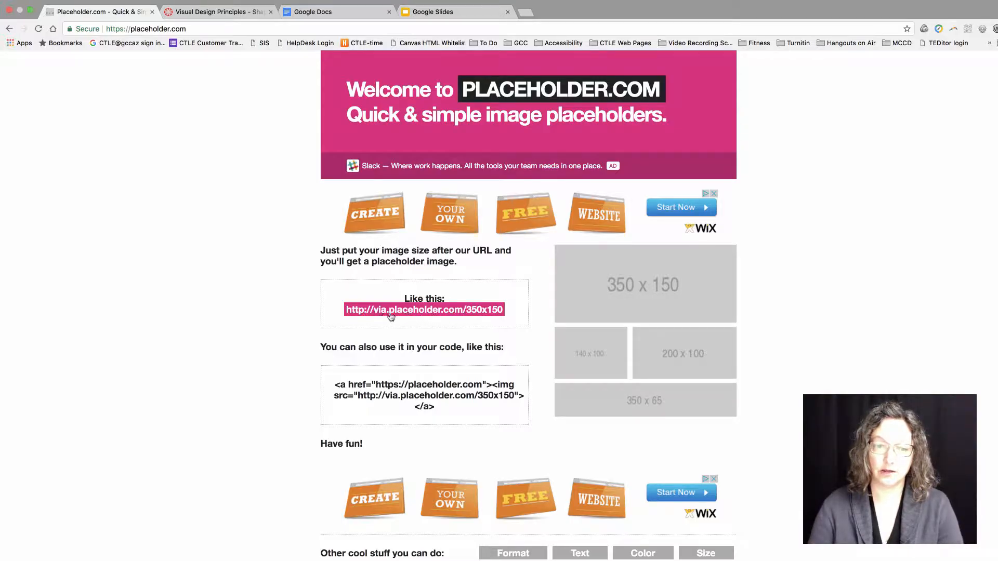
mouse_move(463, 312)
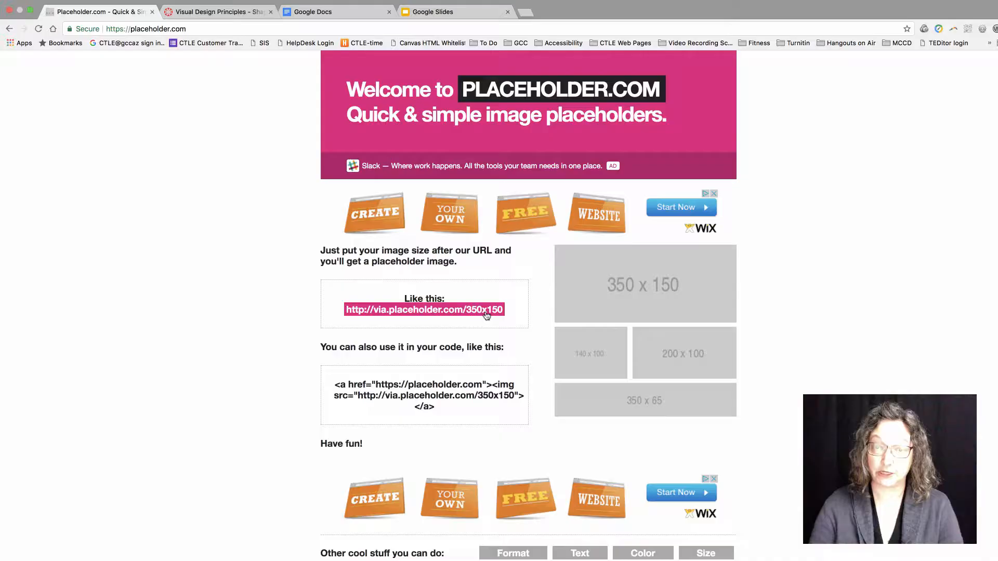
right_click(424, 309)
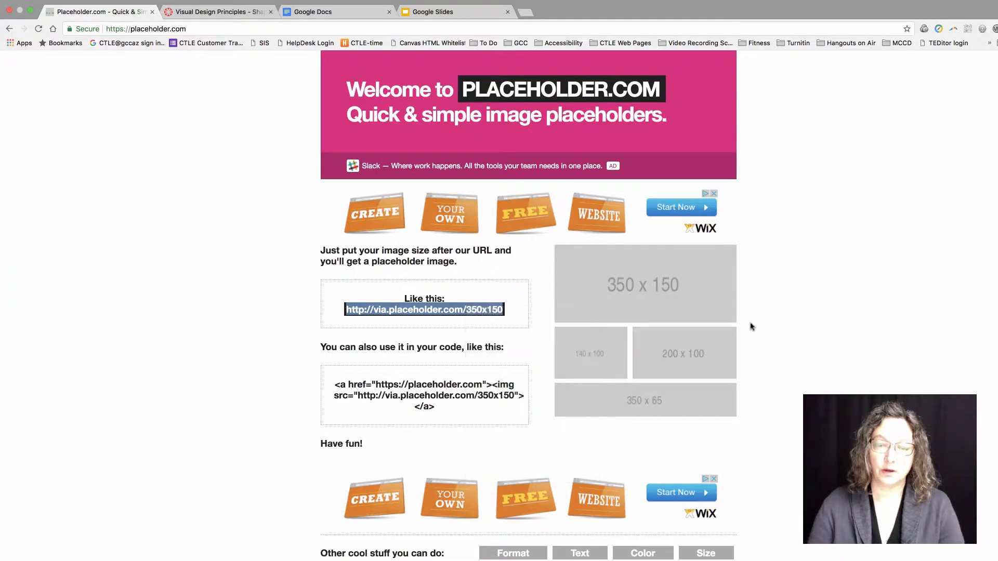
mouse_move(806, 323)
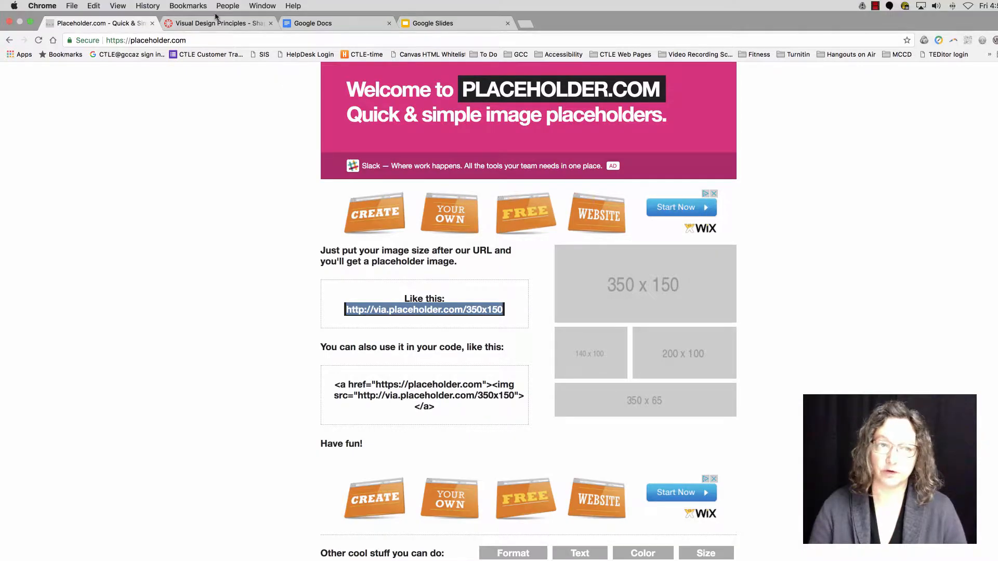
Step: Go to the Canvas page editor and scroll down to the Vertical Shapes example line
left_click(216, 23)
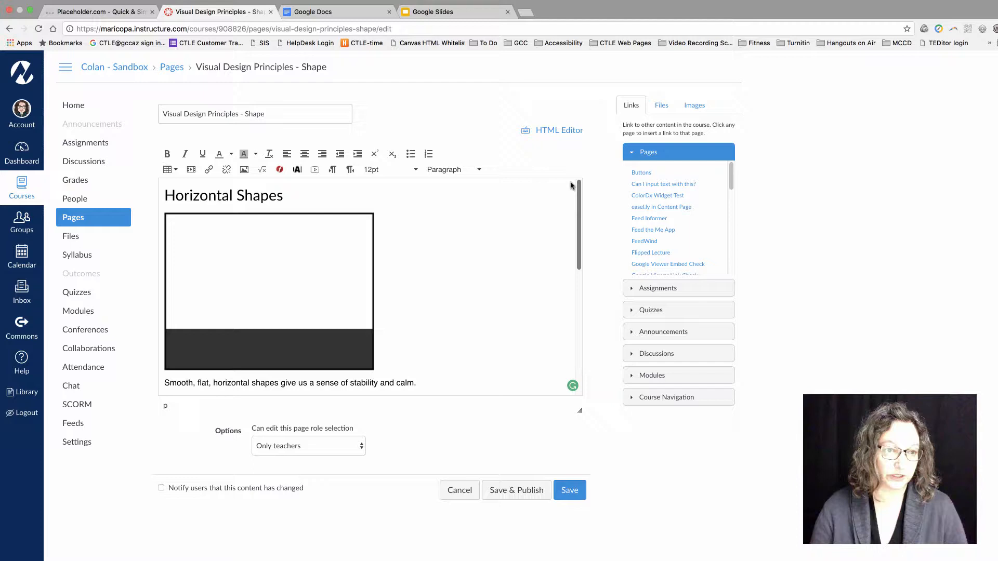
scroll("down", 3)
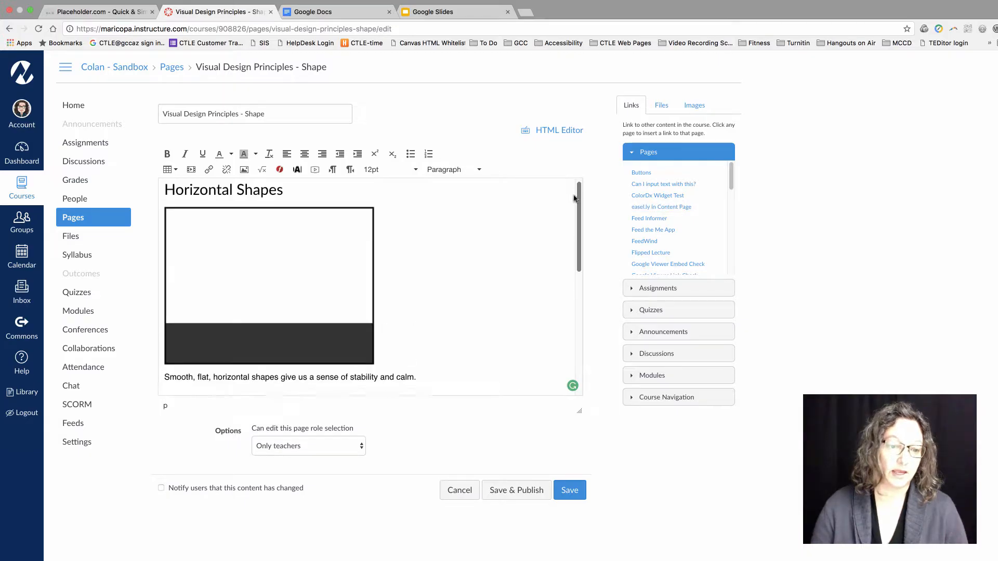
scroll("down", 3)
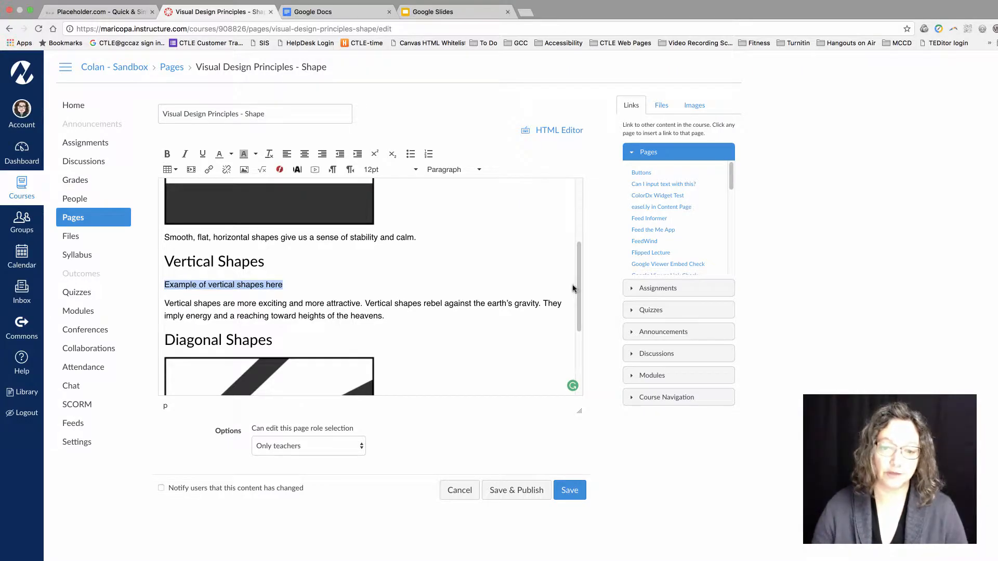
scroll("down", 3)
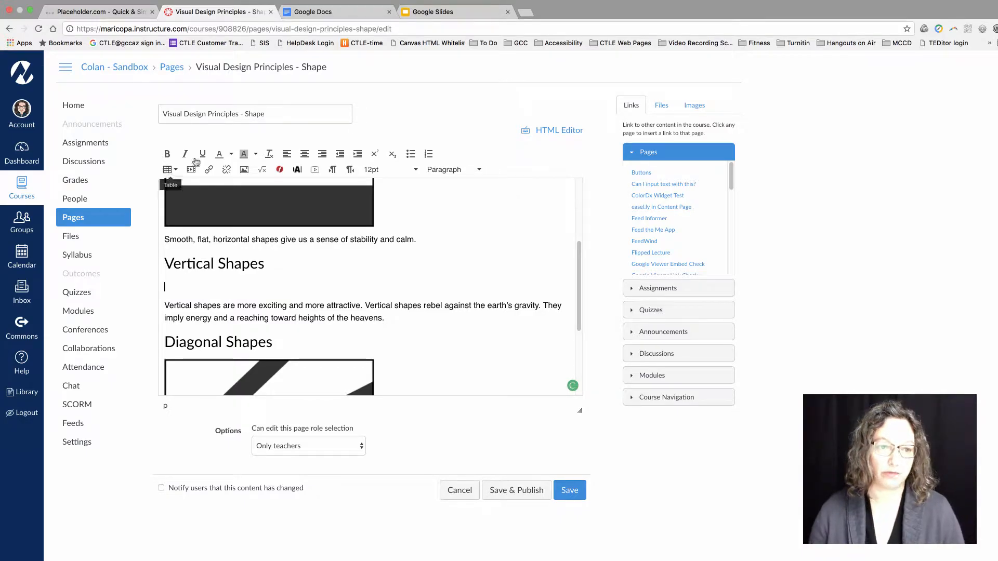
mouse_move(244, 170)
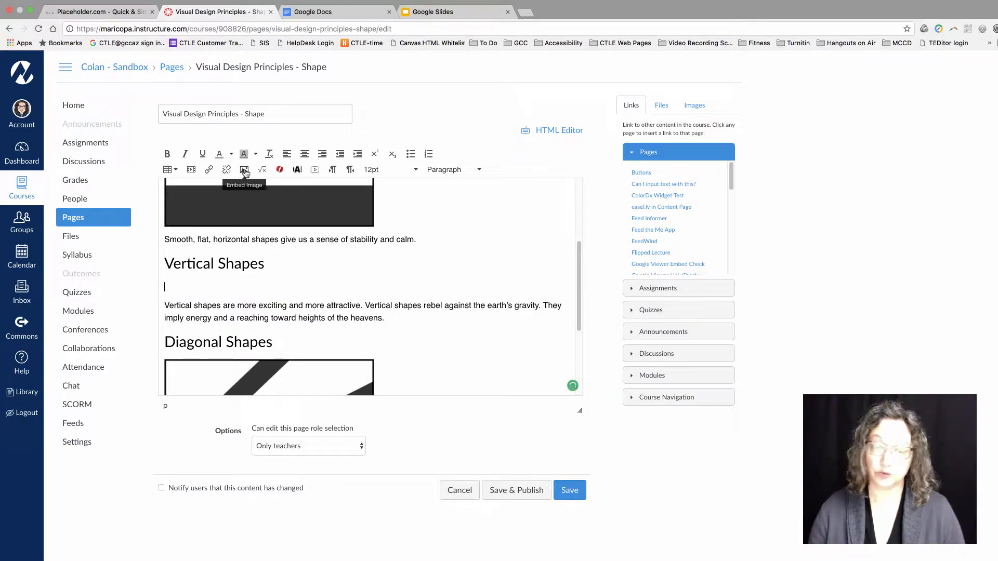
Step: Embed the pasted placeholder URL as an image, changing its size to 400x300
left_click(244, 169)
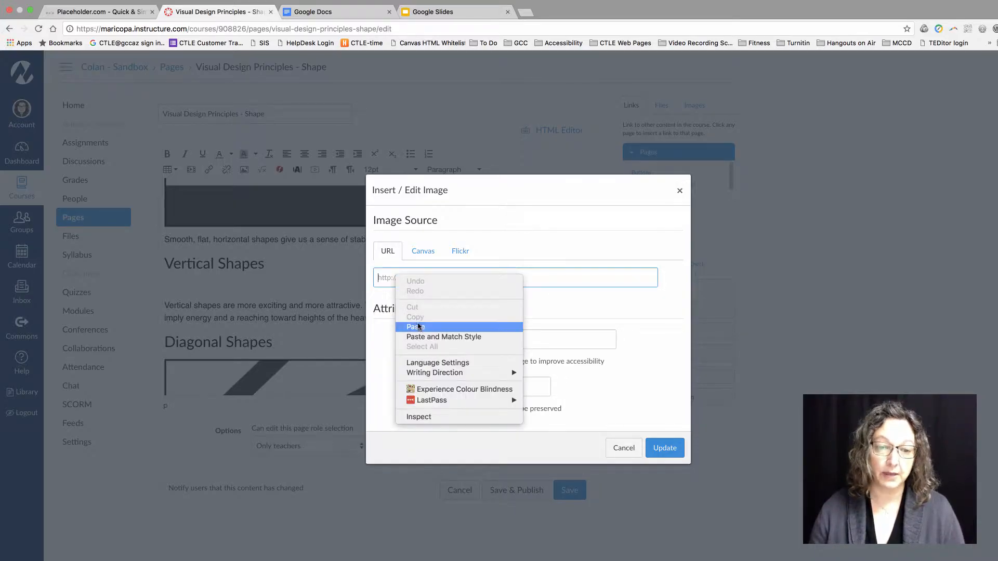
left_click(415, 327)
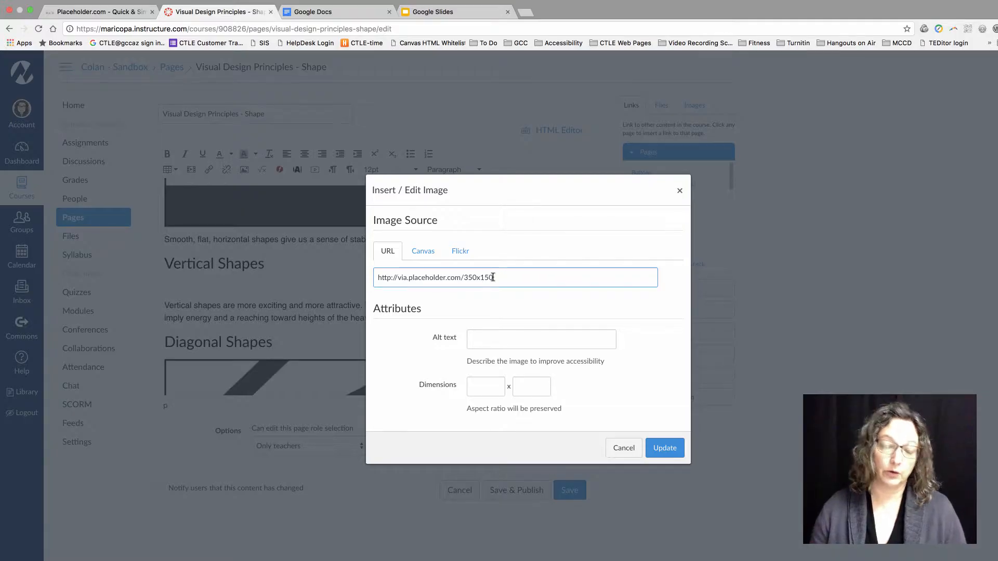
double_click(478, 277)
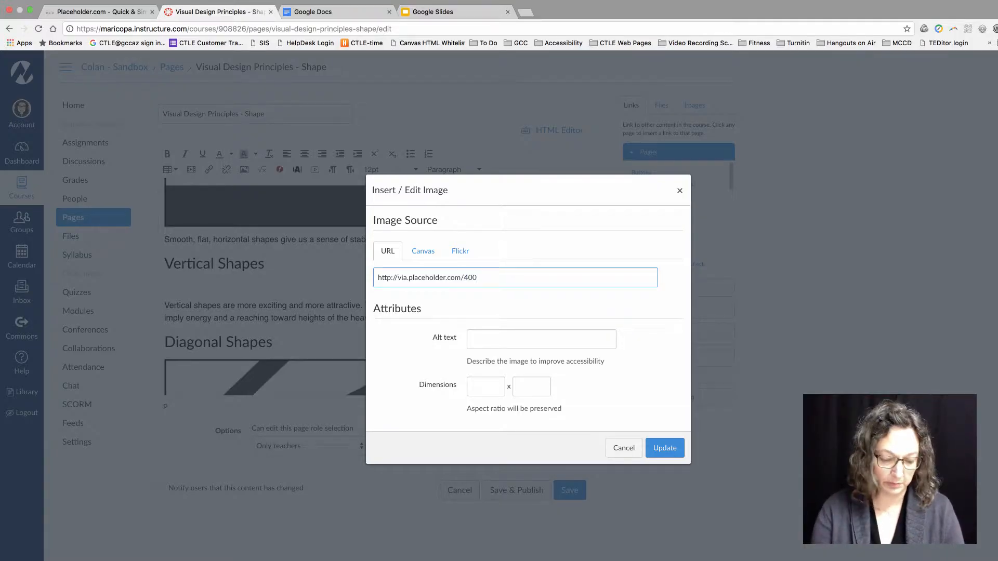
type("x300")
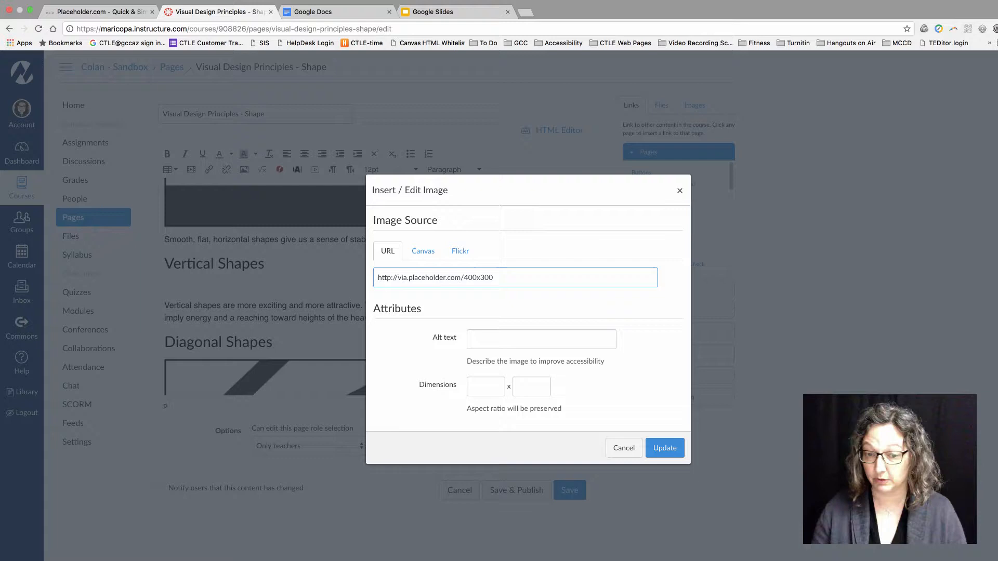
mouse_move(664, 448)
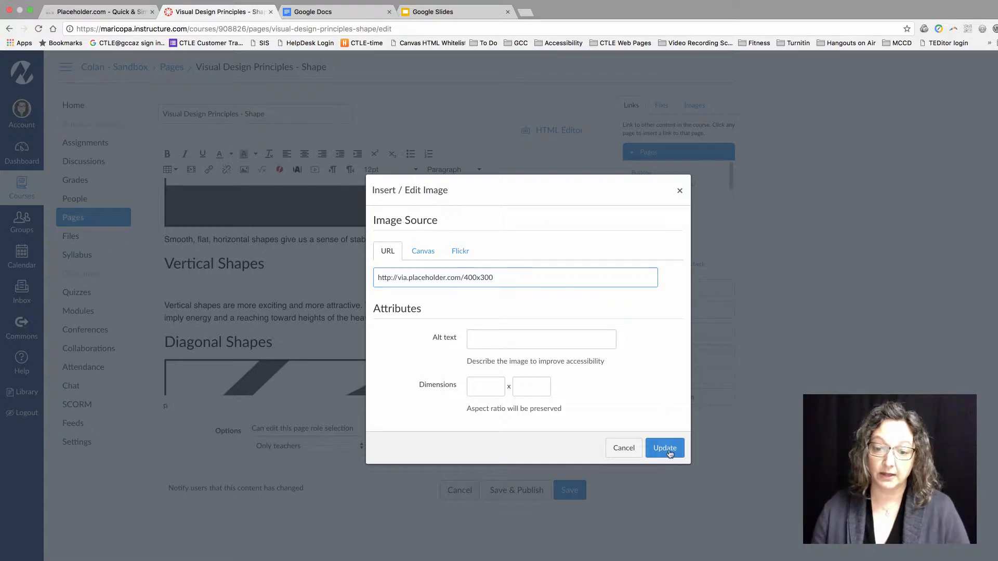
left_click(664, 447)
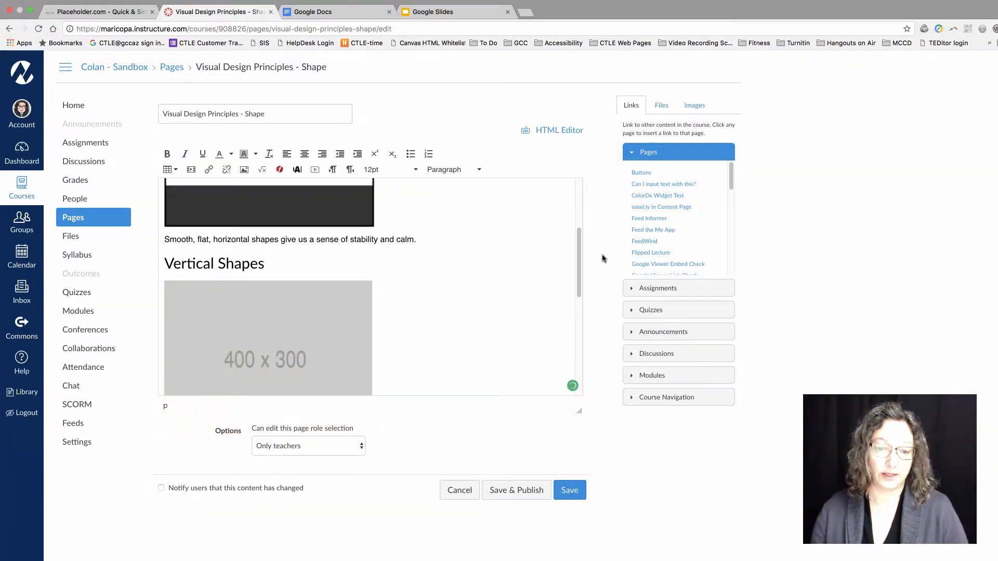
scroll("down", 3)
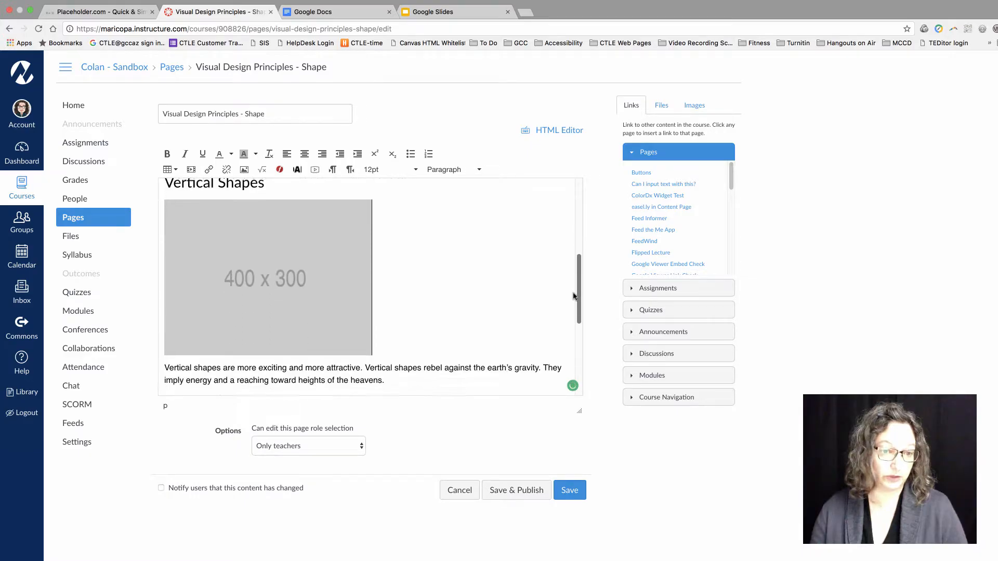
scroll("down", 3)
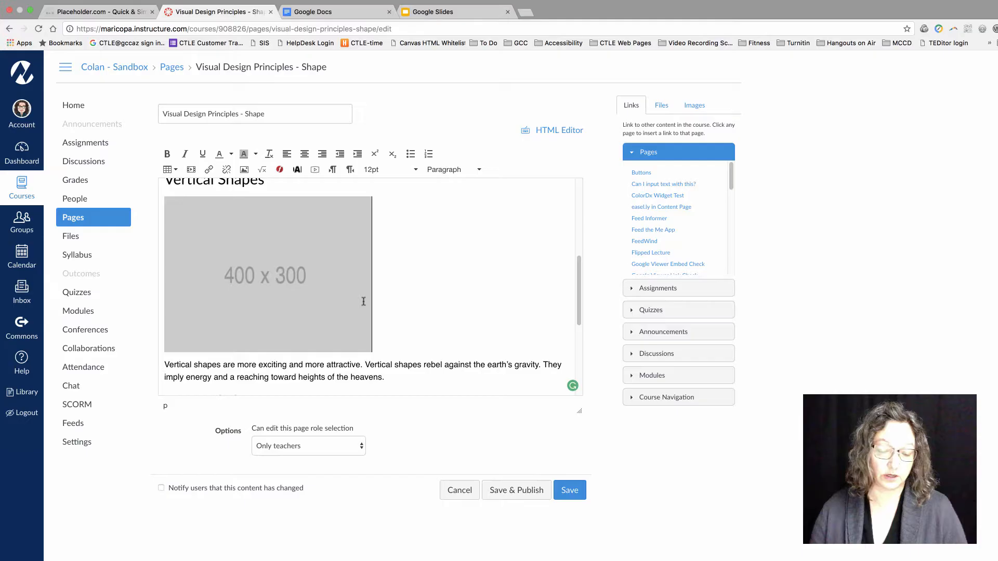
left_click(98, 12)
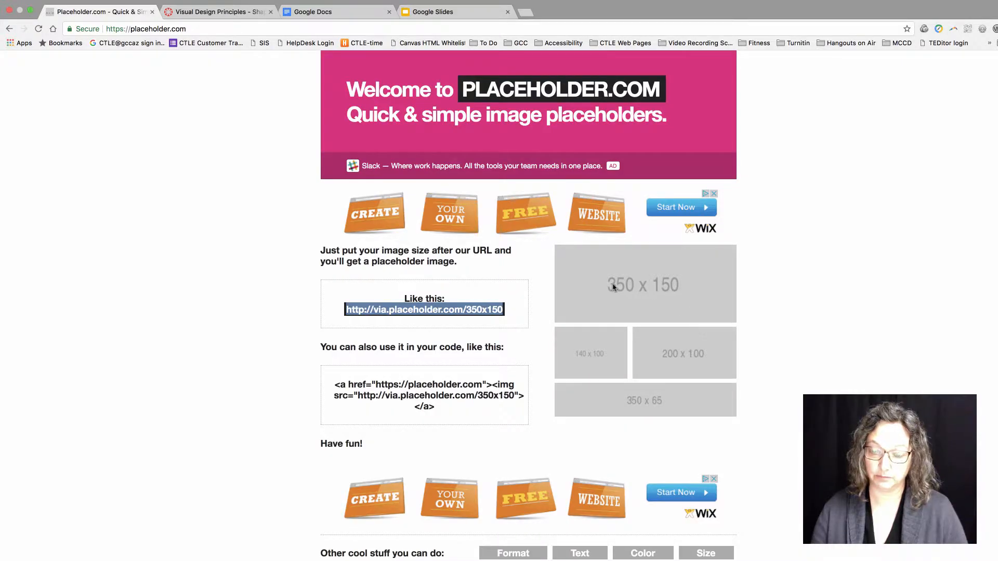
left_click(218, 12)
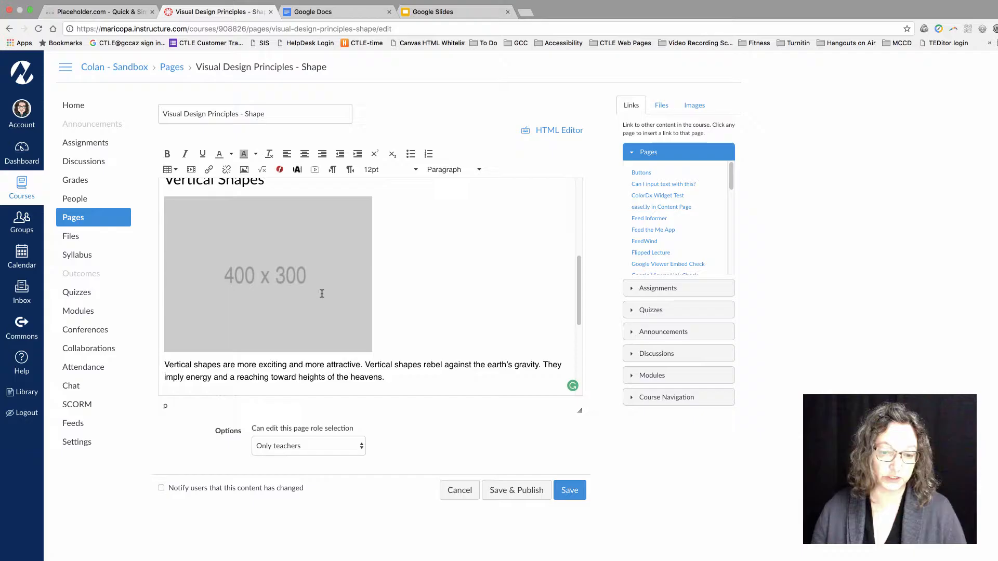
scroll("down", 3)
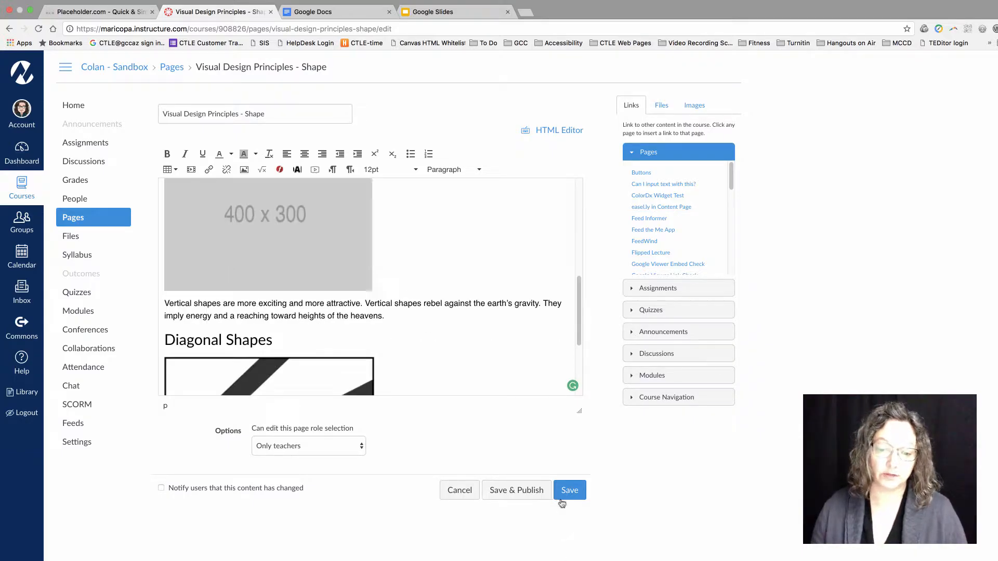
Step: Save the Visual Design Principles - Shape page and scroll through the saved result
left_click(569, 490)
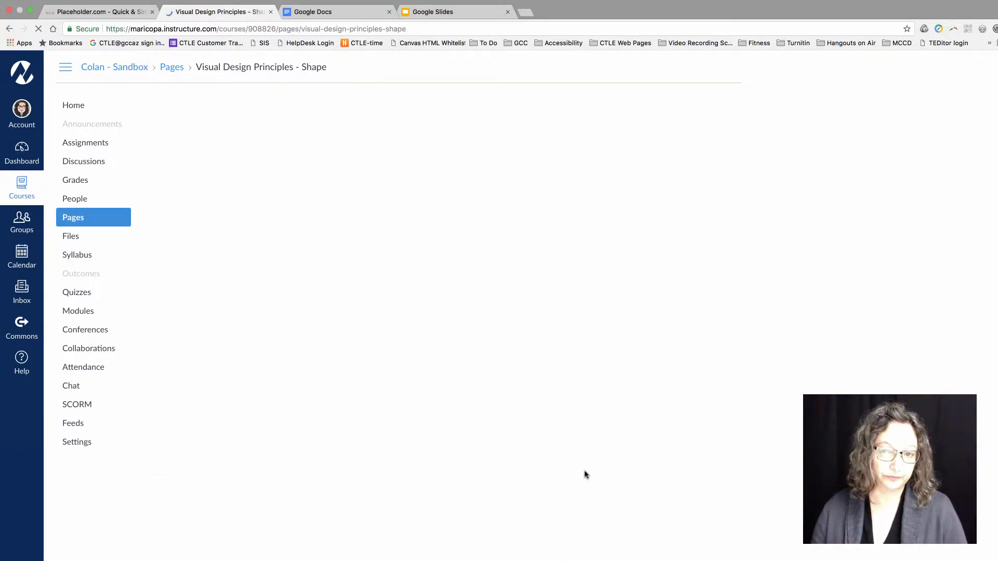
scroll("down", 3)
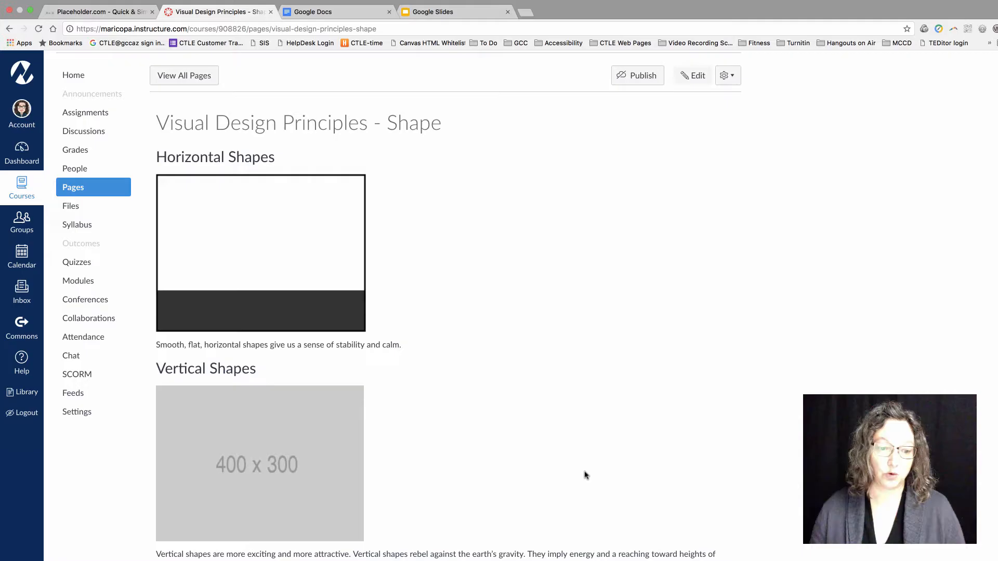
scroll("down", 3)
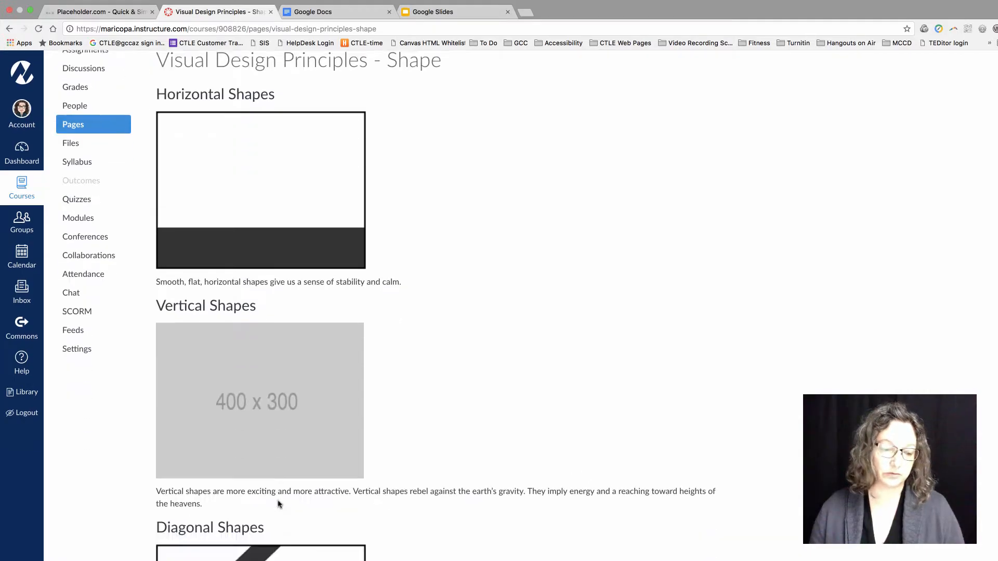
scroll("down", 3)
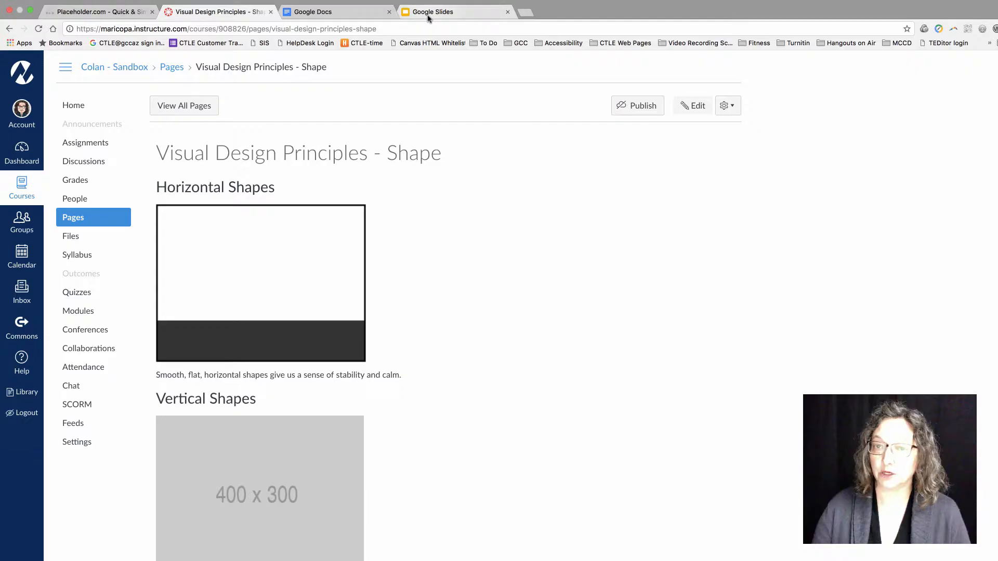
mouse_move(433, 11)
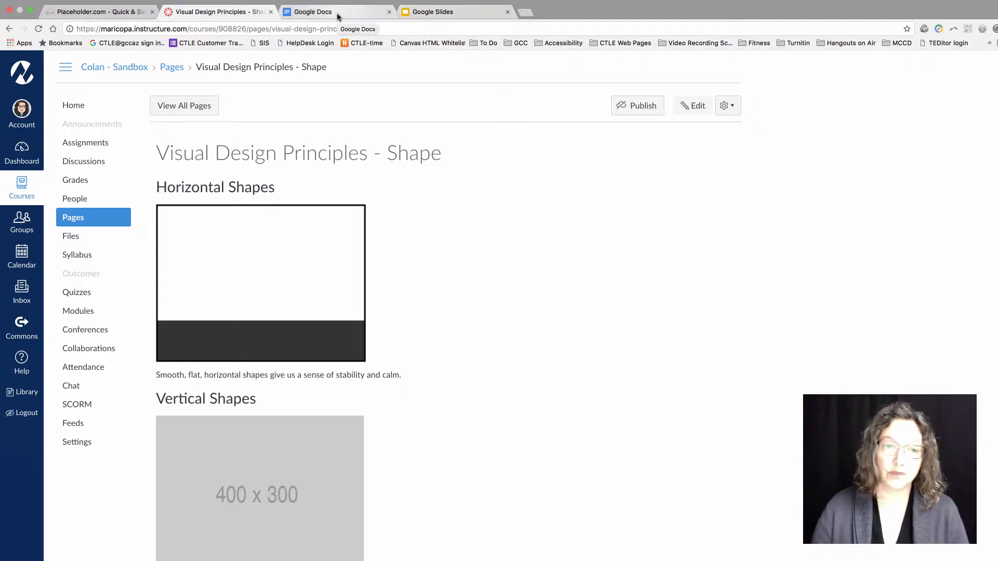
Step: Create a blank Google Doc and insert the 350x150 placeholder image by URL
left_click(312, 11)
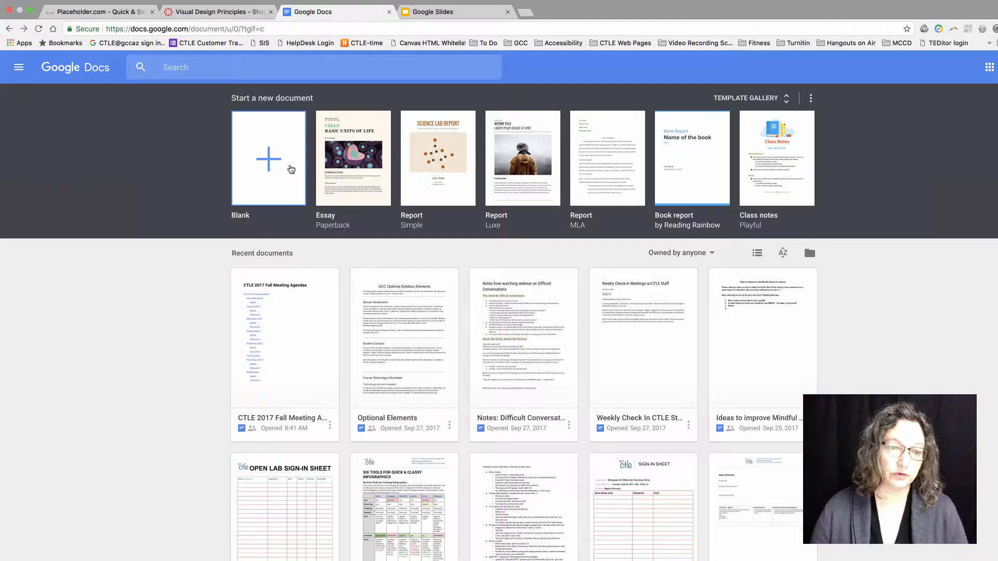
left_click(269, 158)
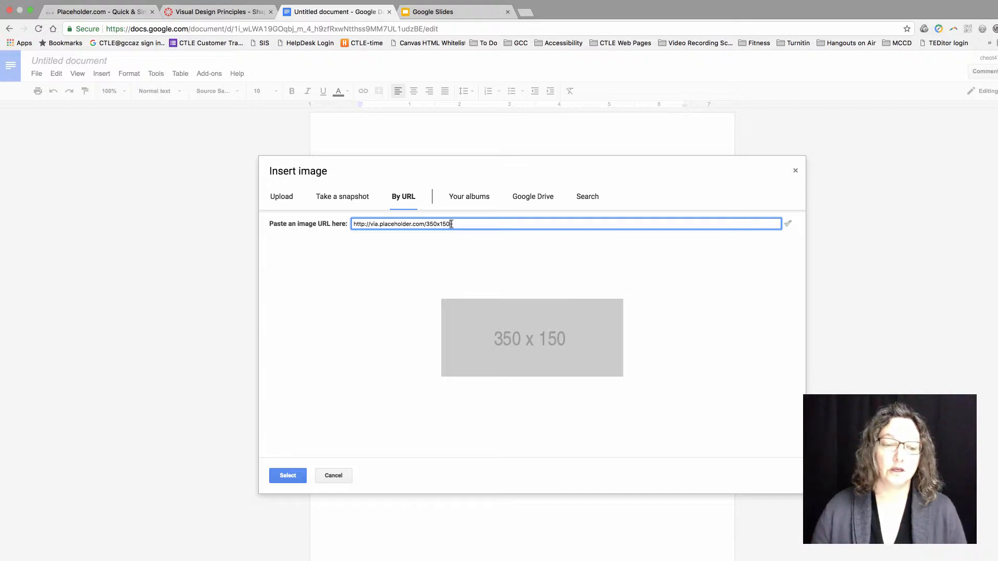
left_click(287, 475)
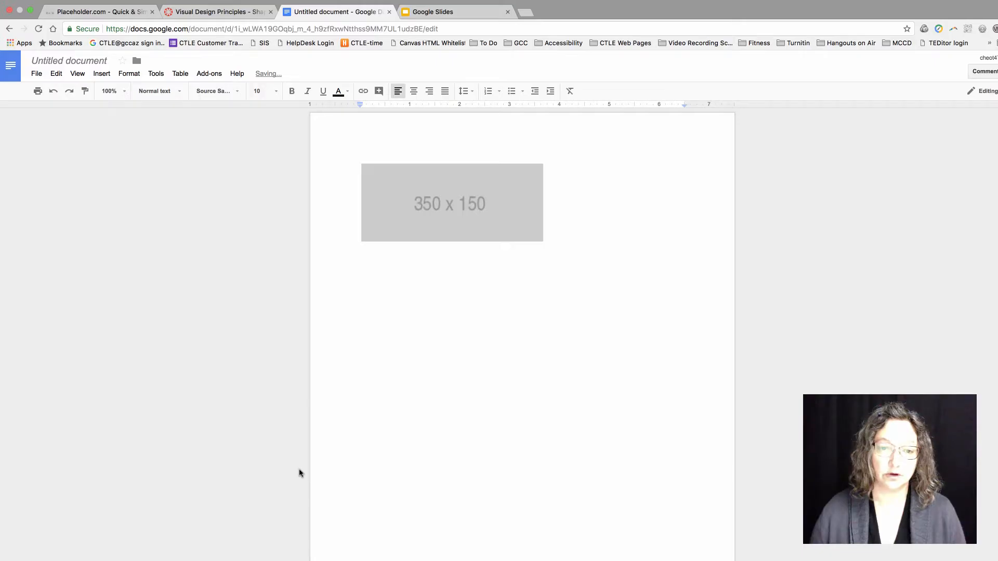
Step: Select the 350x150 placeholder image, center it, then deselect it
left_click(452, 203)
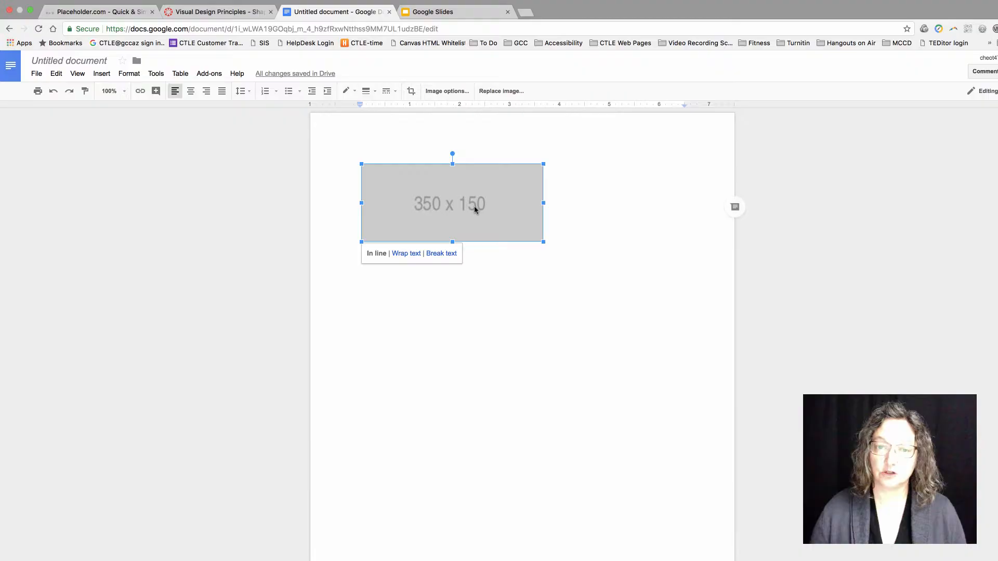
mouse_move(451, 194)
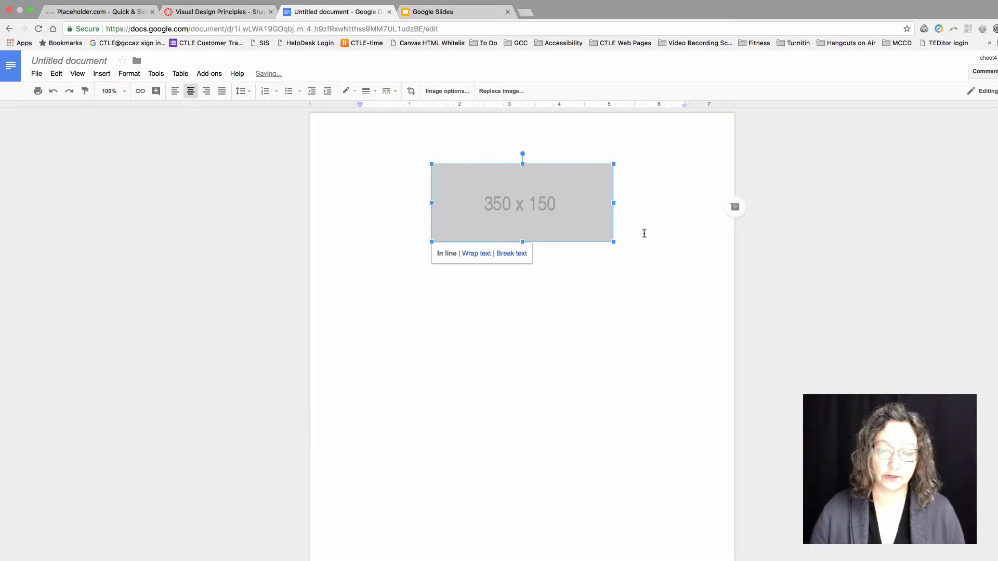
left_click(662, 228)
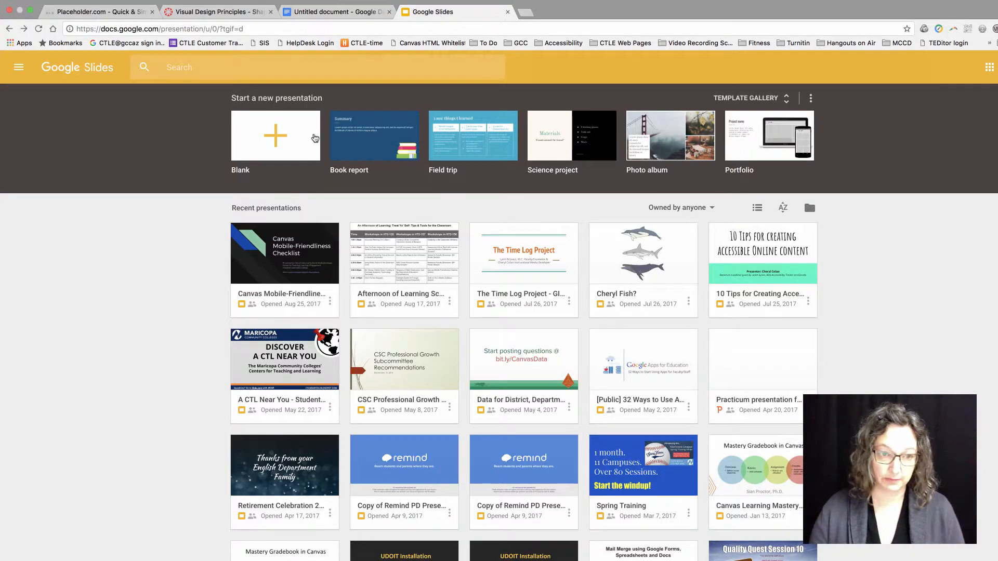
Step: Create a blank presentation with the Title and two columns layout and select the left placeholder
left_click(275, 135)
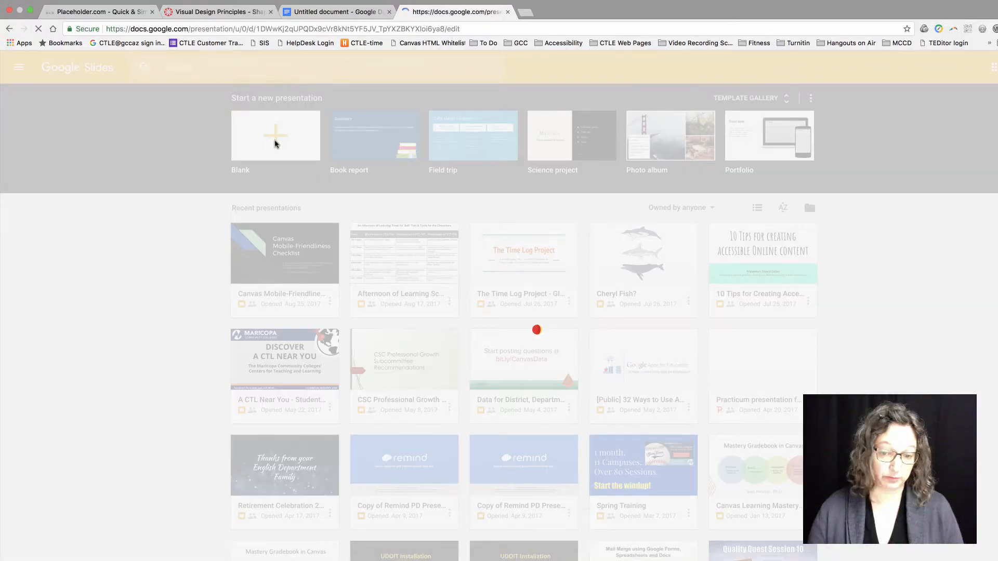
left_click(275, 135)
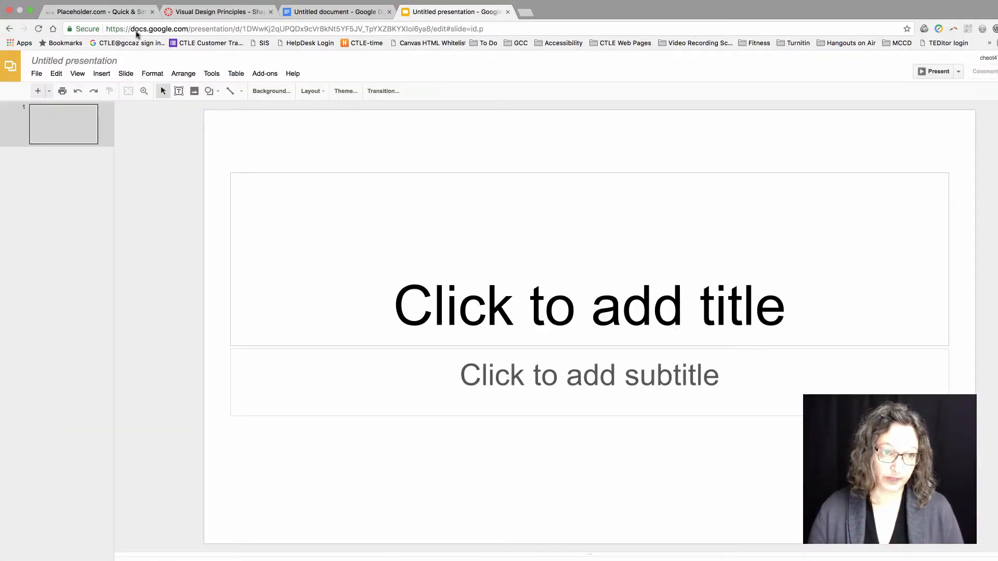
left_click(344, 91)
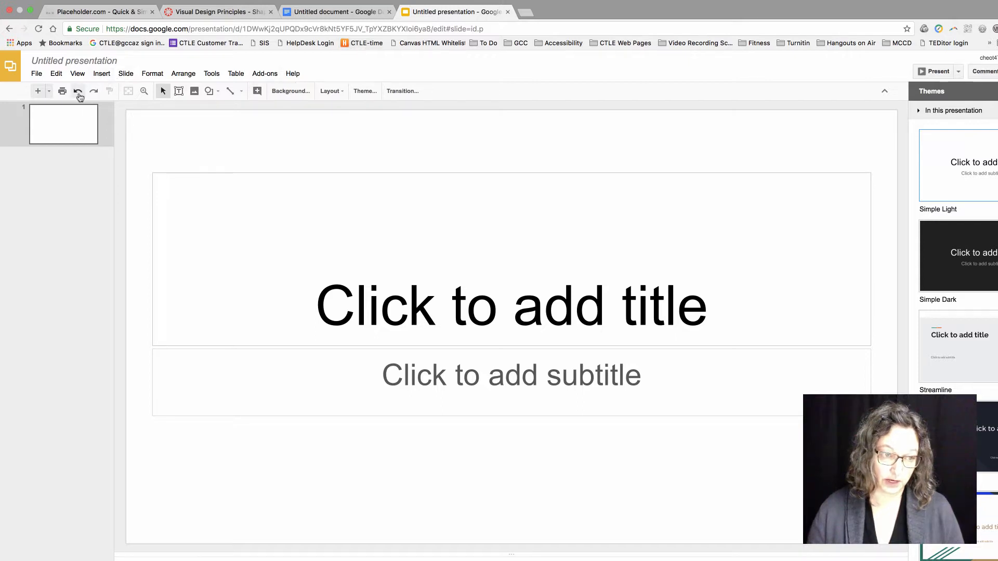
left_click(101, 73)
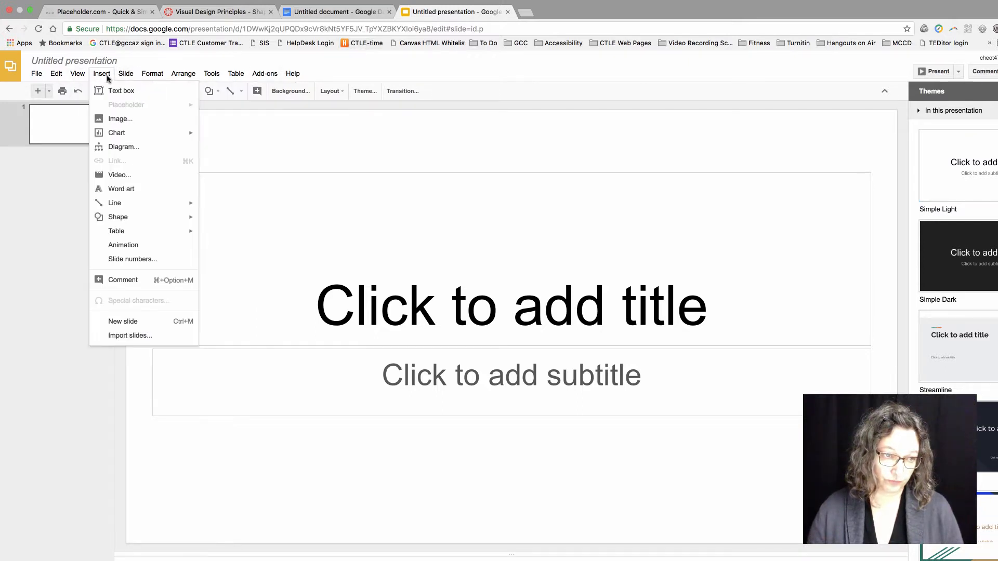
left_click(125, 73)
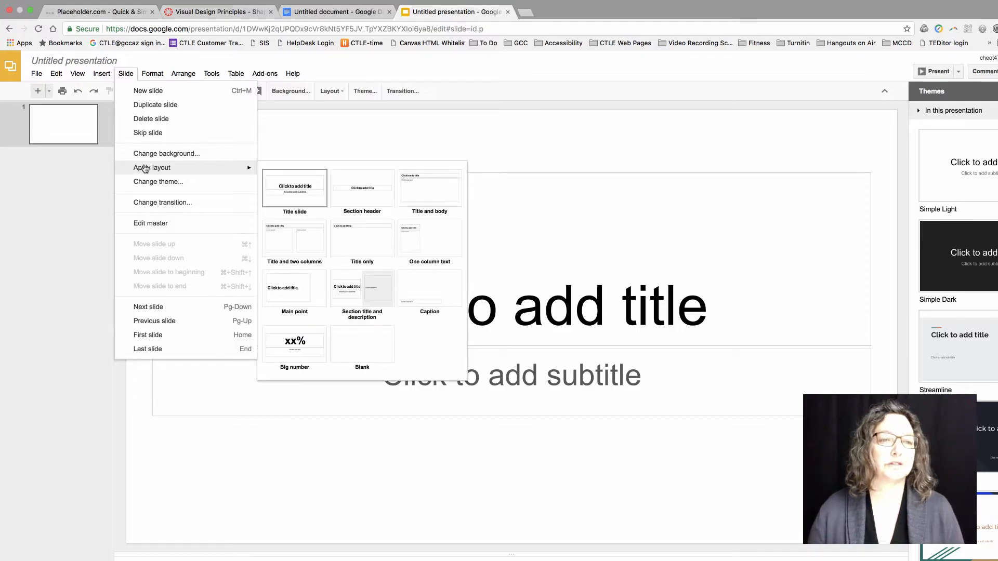
left_click(294, 239)
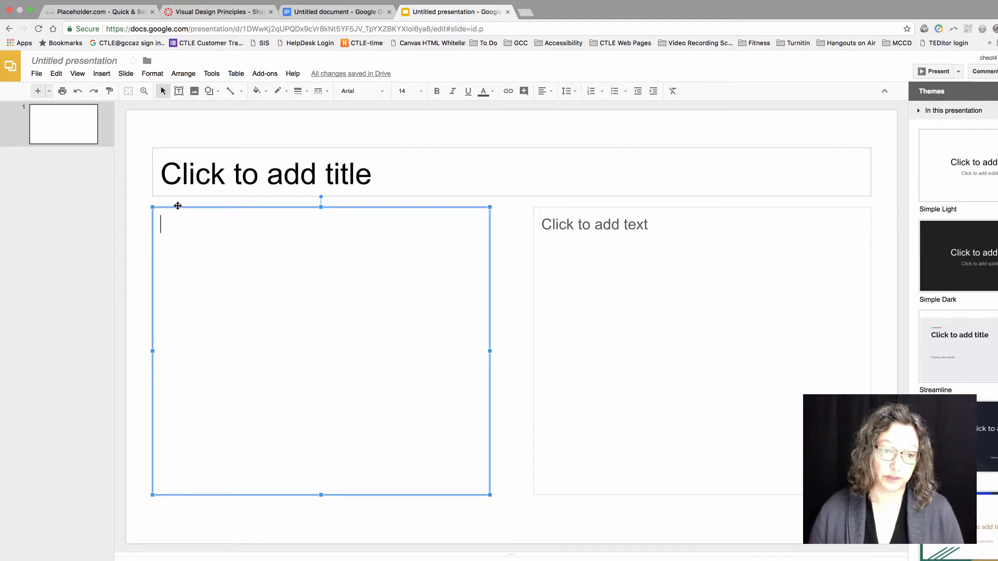
left_click(672, 263)
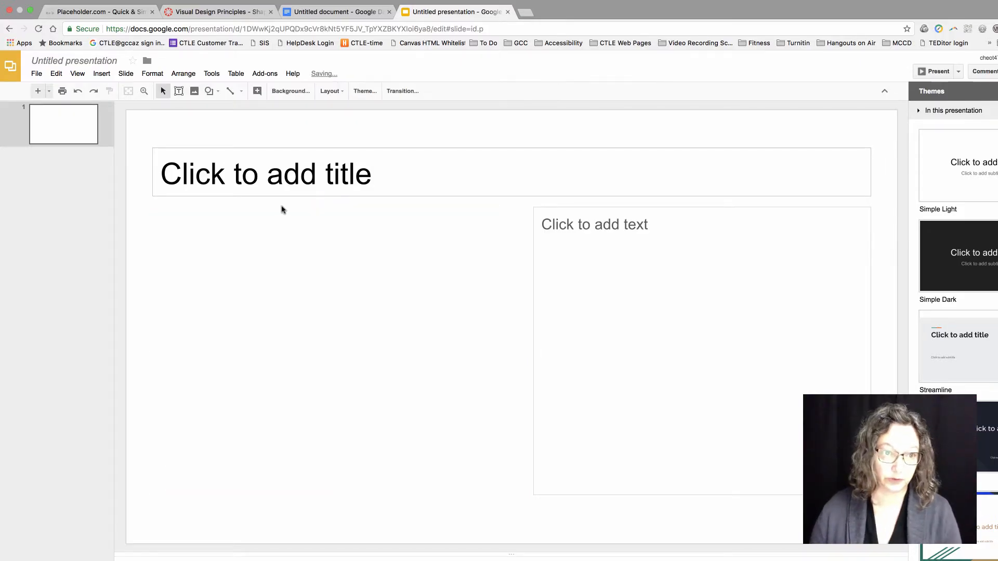
Step: Insert the placeholder.com image by URL, sized 400x400, onto the slide
left_click(194, 91)
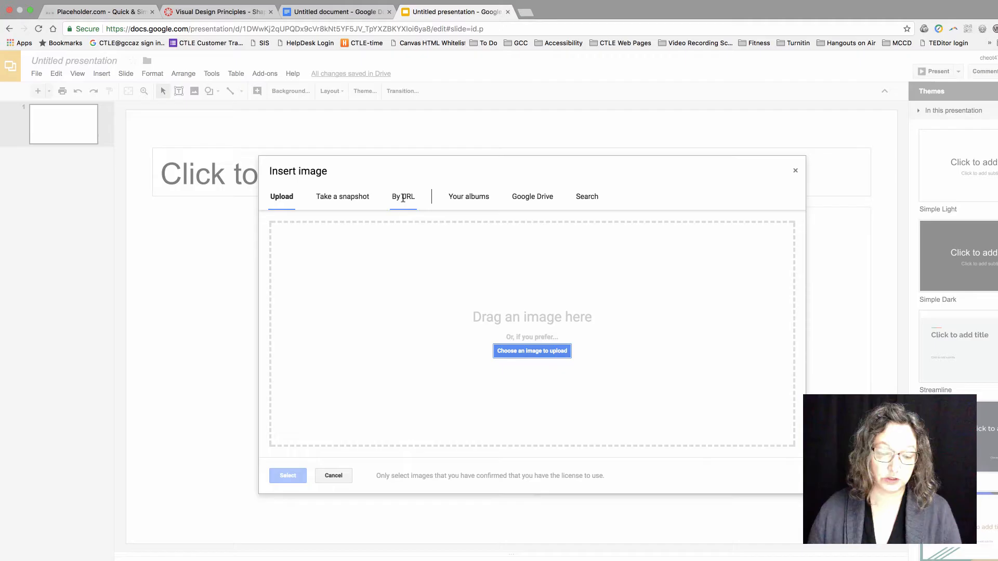
left_click(403, 196)
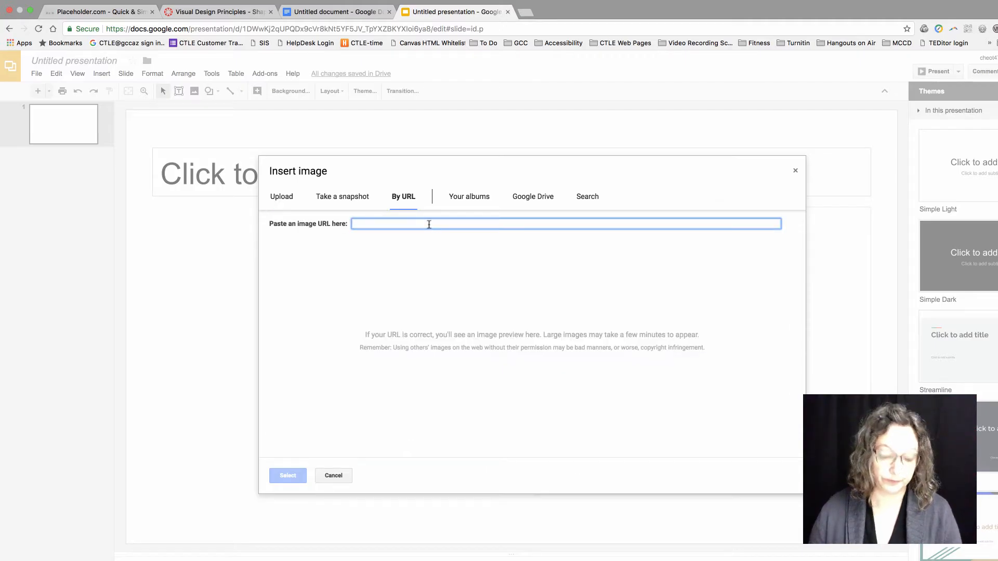
right_click(428, 224)
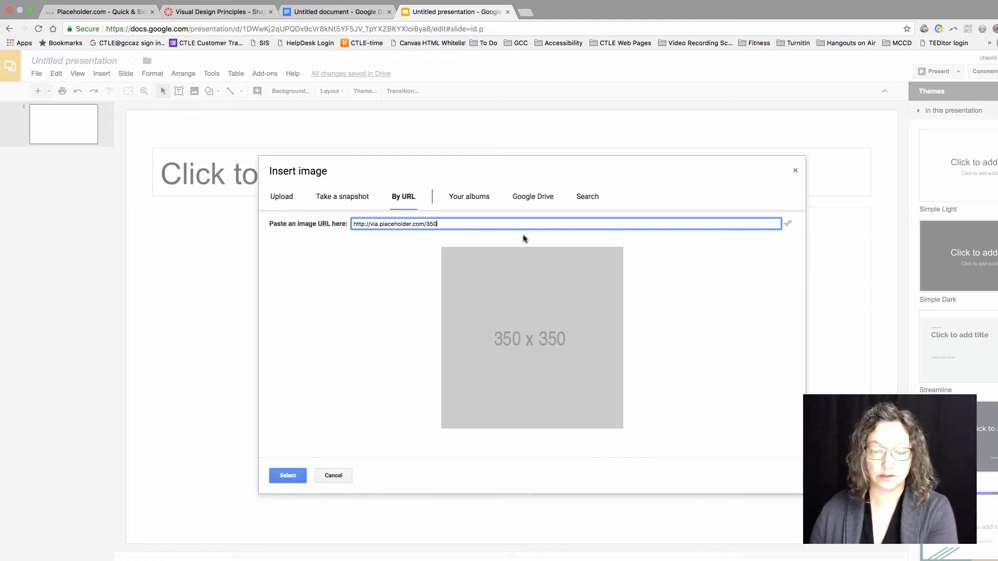
mouse_move(545, 356)
type("400")
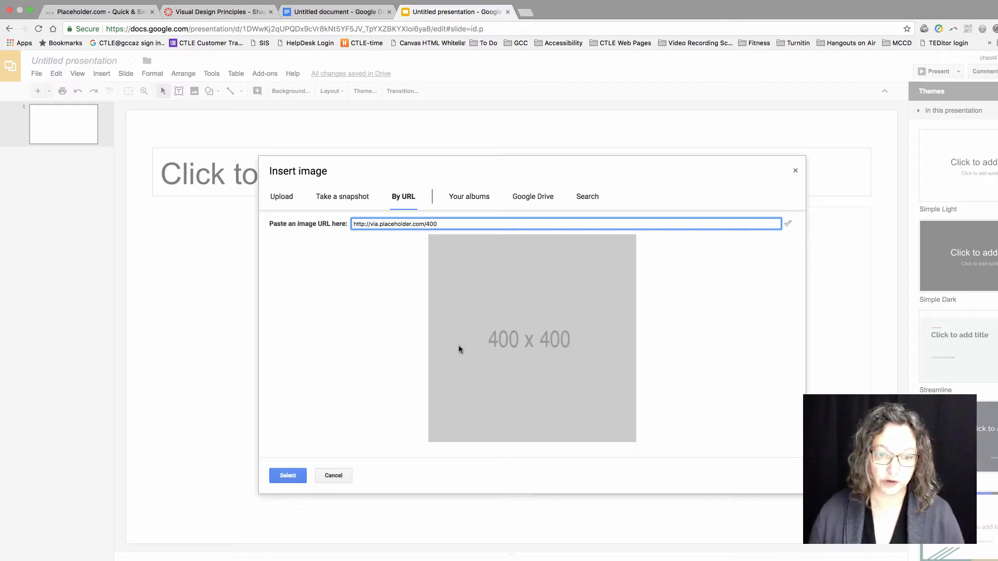
left_click(333, 476)
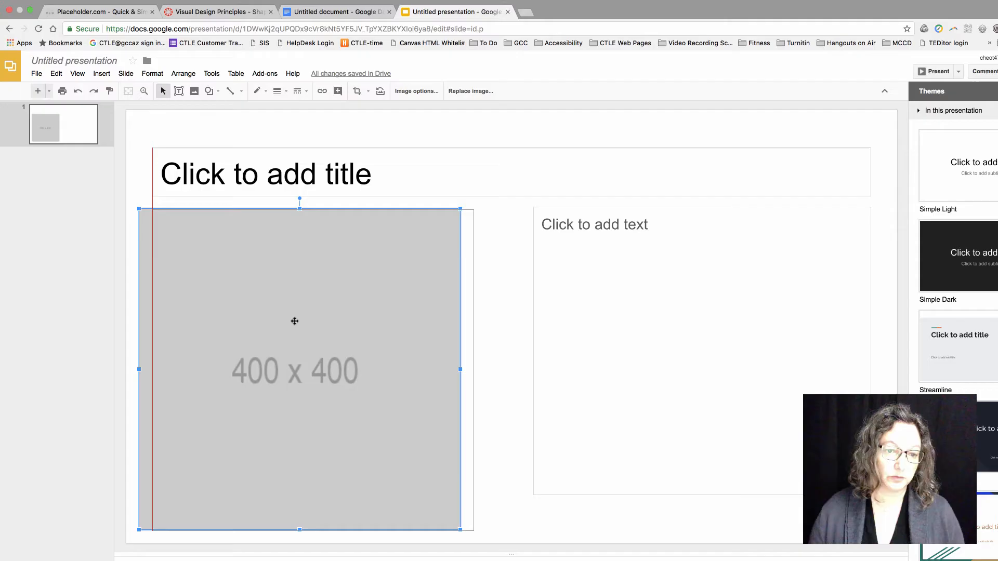
Step: Align the image to the left column's top-left corner and stretch it to the column's right edge
left_click_drag(294, 320, 303, 321)
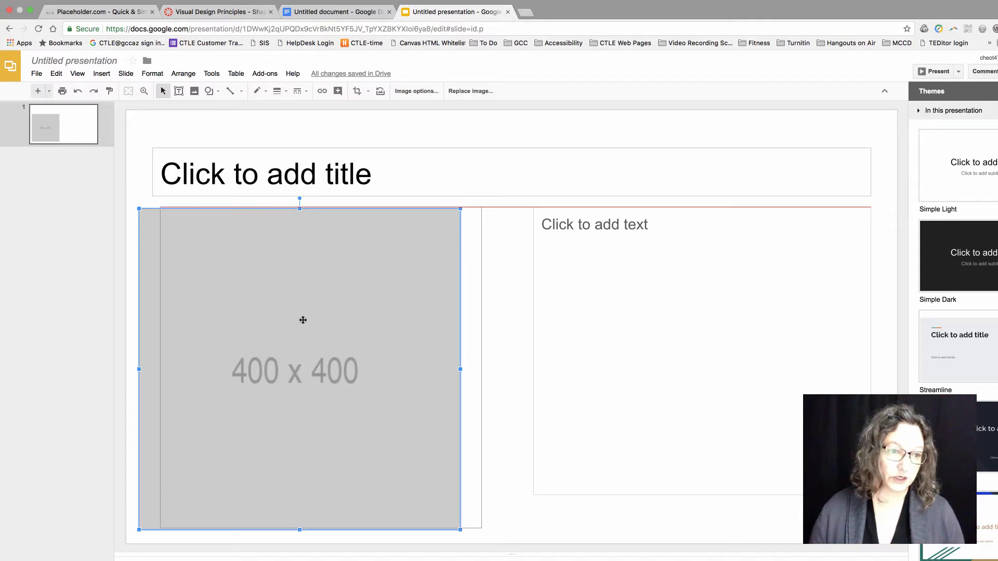
left_click_drag(302, 320, 295, 318)
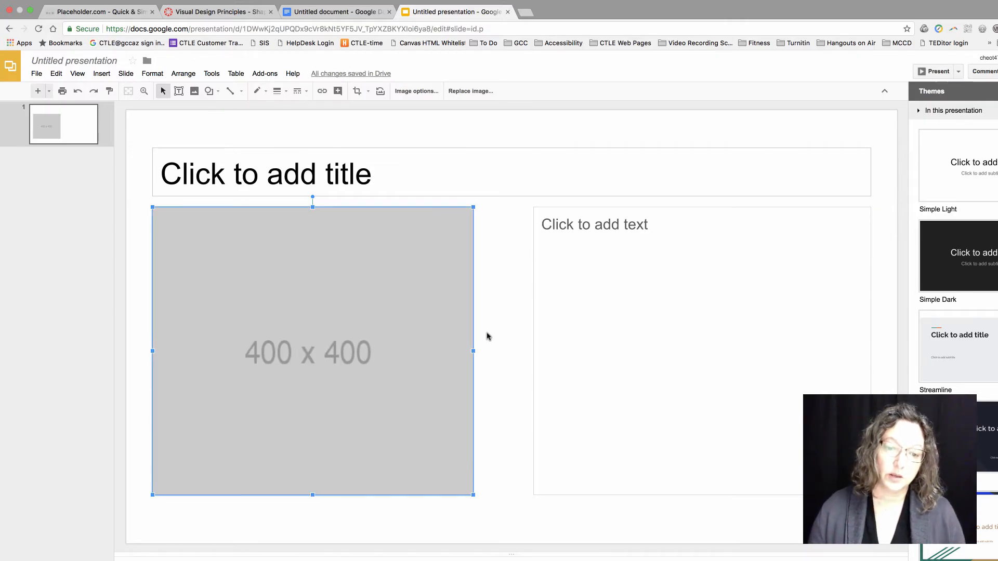
left_click_drag(473, 351, 491, 351)
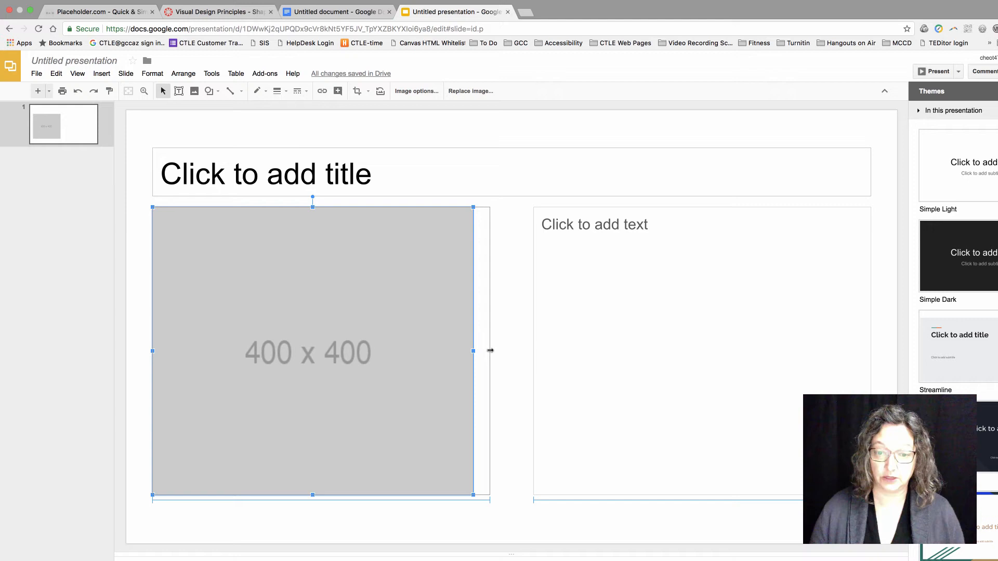
left_click_drag(473, 351, 490, 352)
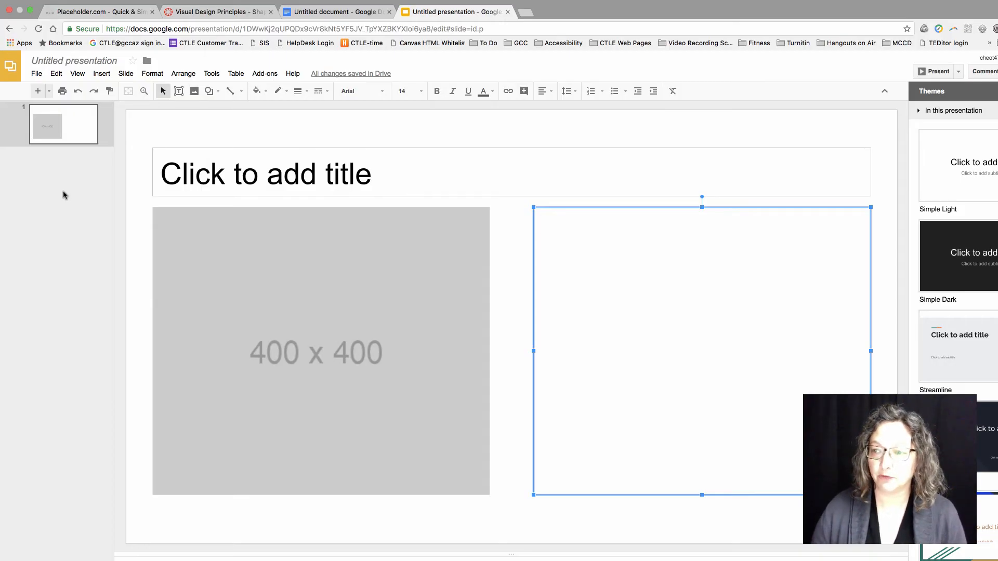
mouse_move(74, 181)
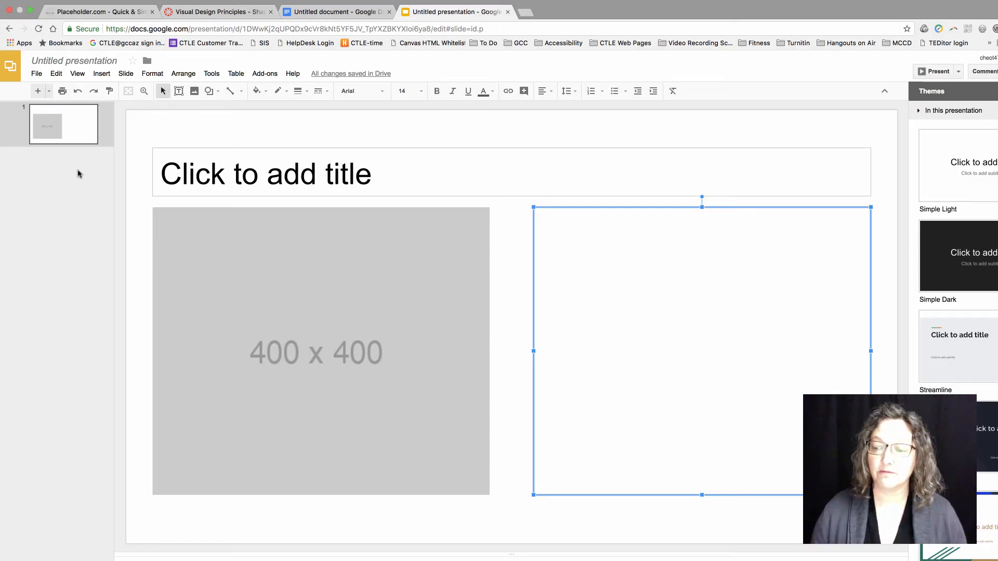
Step: Switch back to the placeholder.com browser tab
left_click(96, 12)
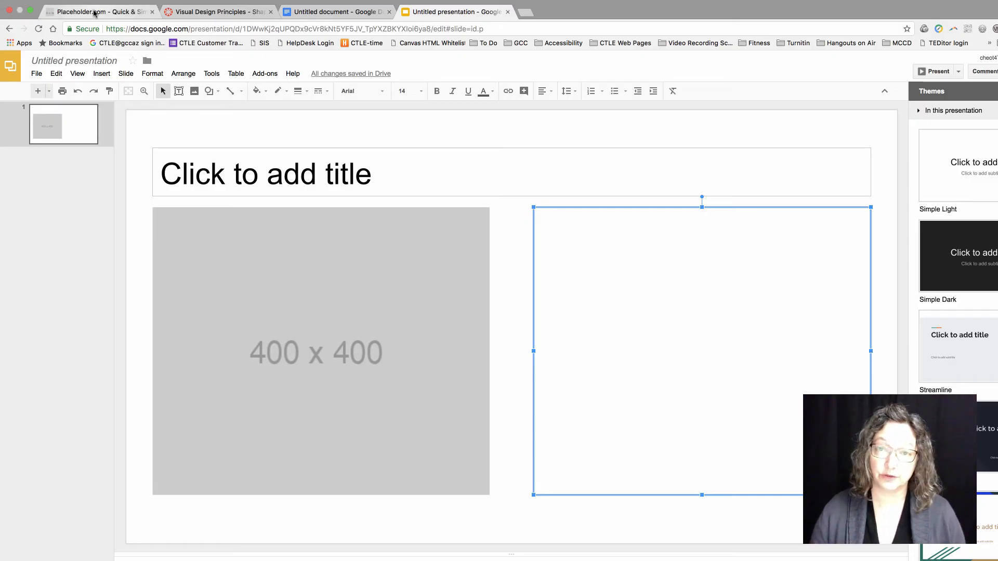
mouse_move(96, 12)
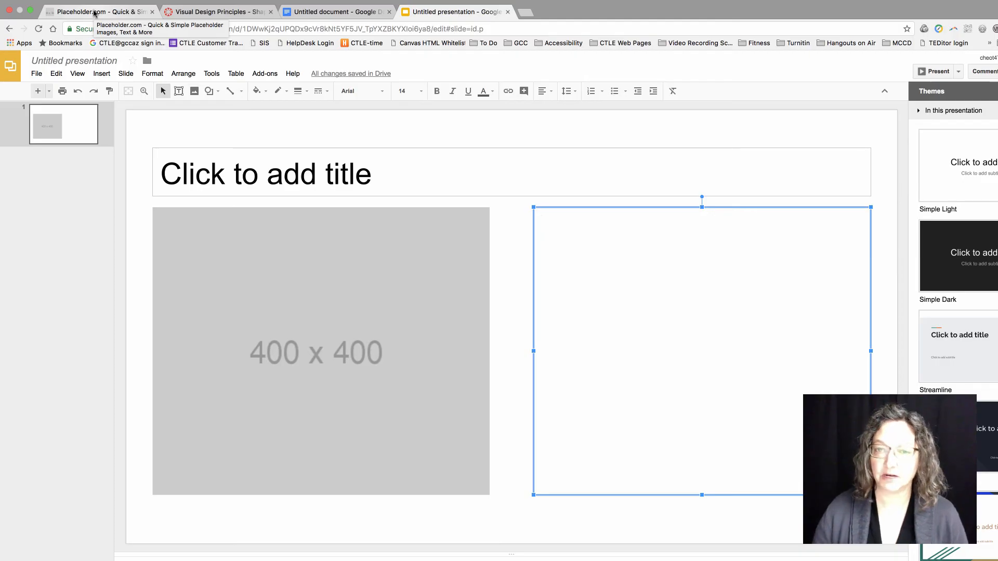
left_click(96, 12)
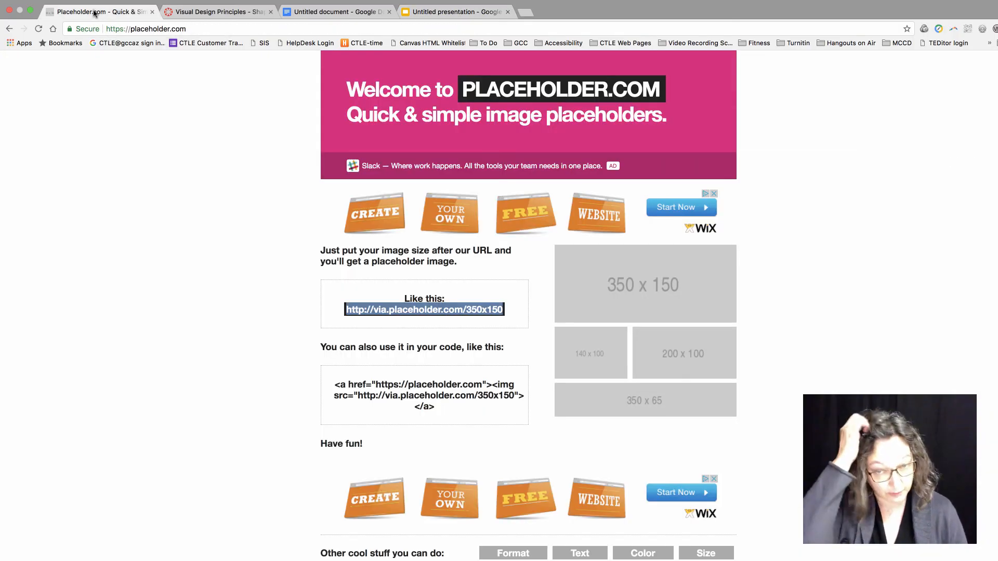